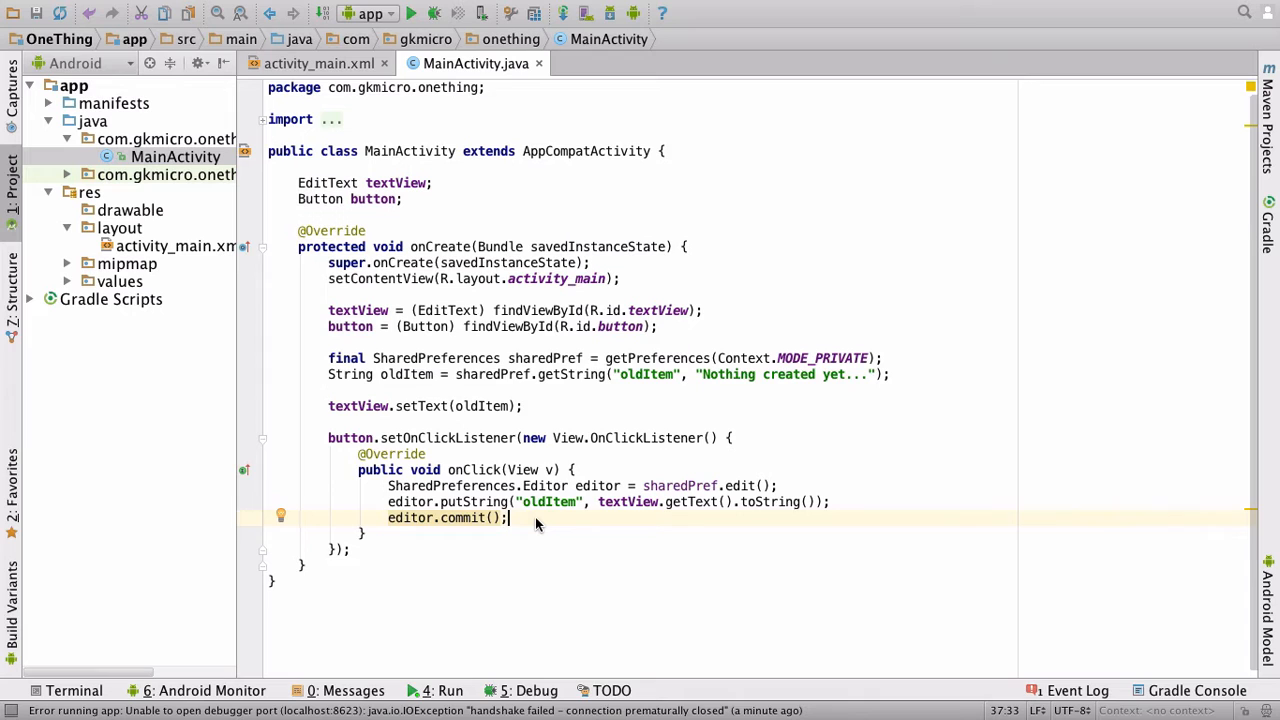
{"action": "mouse_move", "coordinate": [442, 454]}
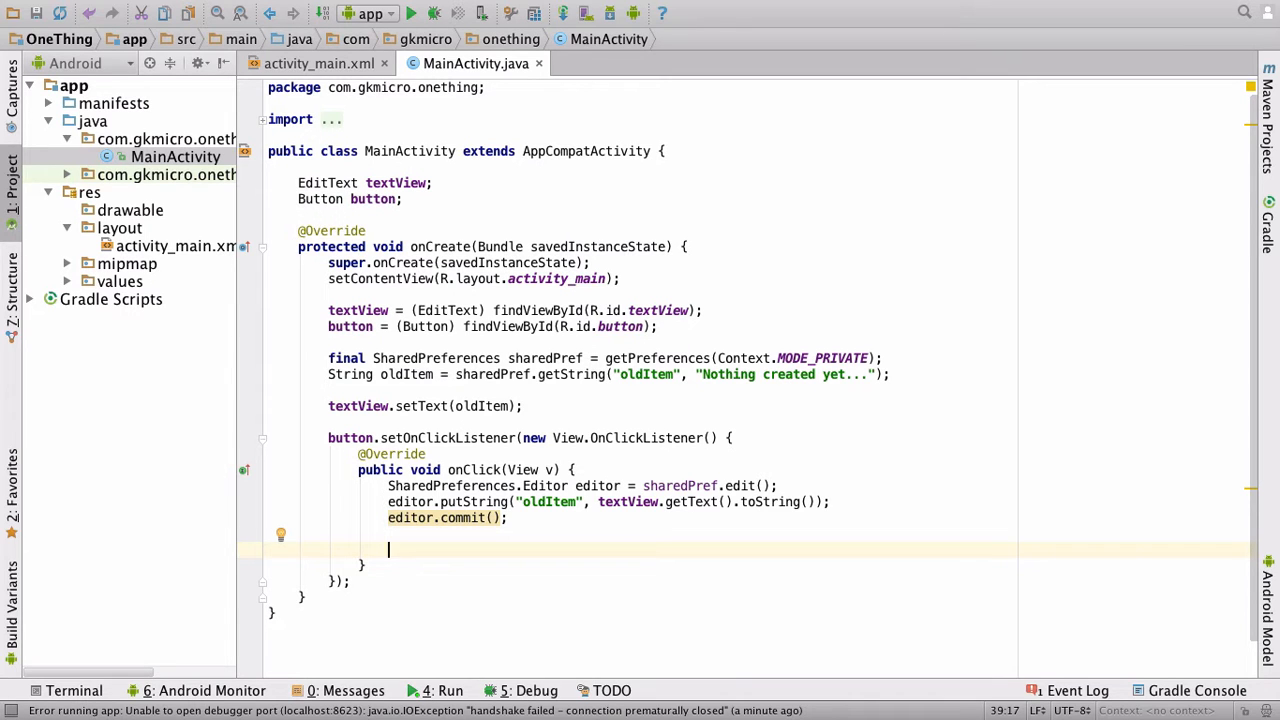
Start the 'Animation animation =' declaration in onClick, auto-importing Animation and AlphaAnimation
{"action": "type", "text": "Animat"}
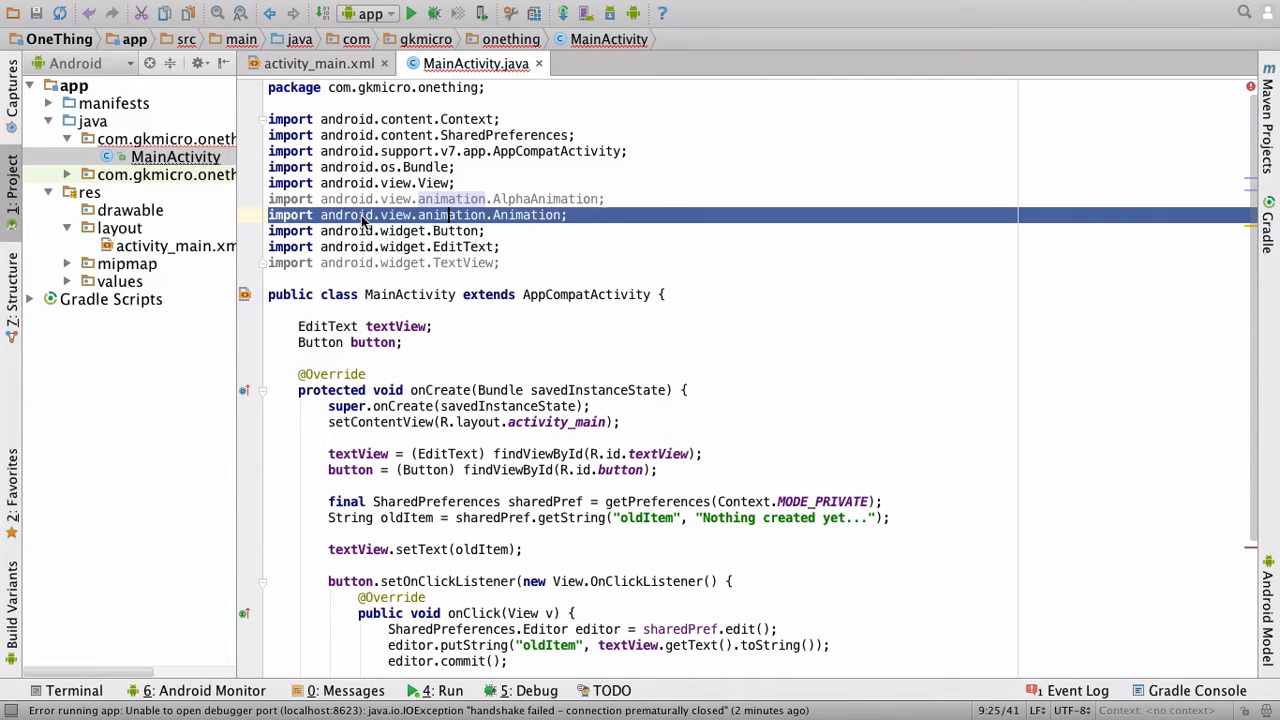
{"action": "mouse_move", "coordinate": [532, 215]}
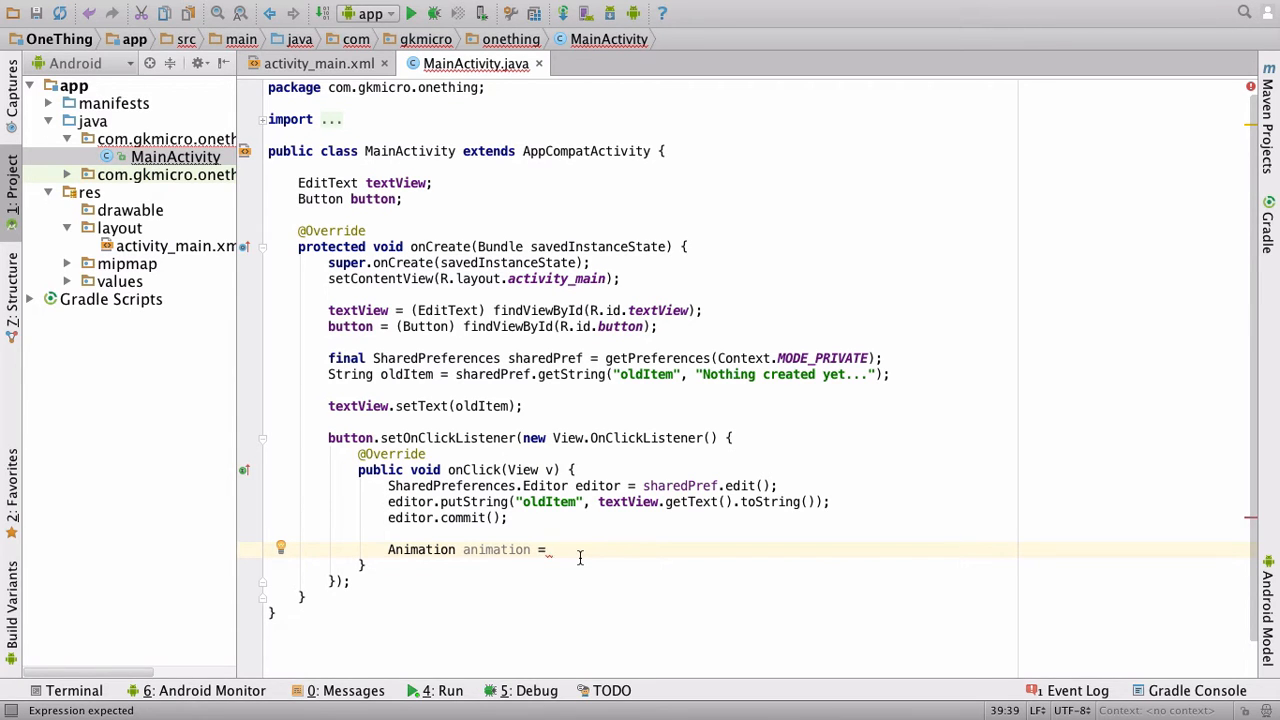
Assign new AlphaAnimation(1.0f, 0.0f) to the animation variable
{"action": "type", "text": "new AlphaAnimation("}
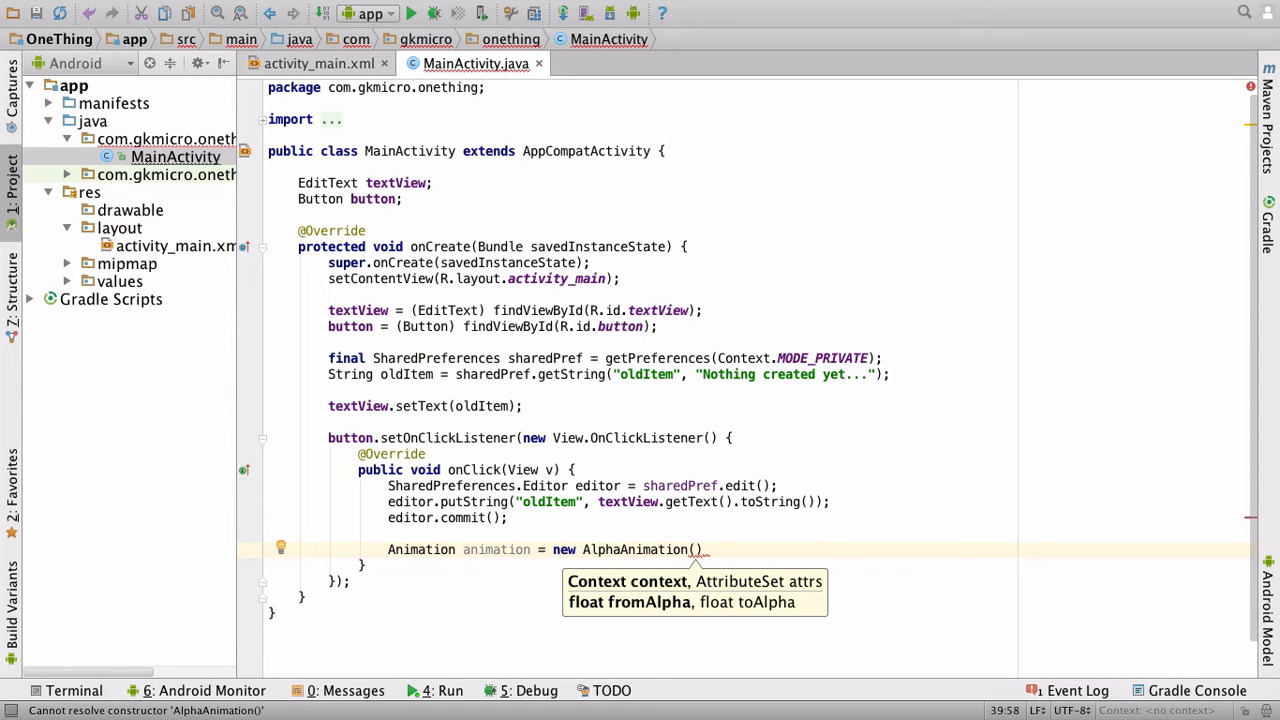
{"action": "type", "text": "1.0f"}
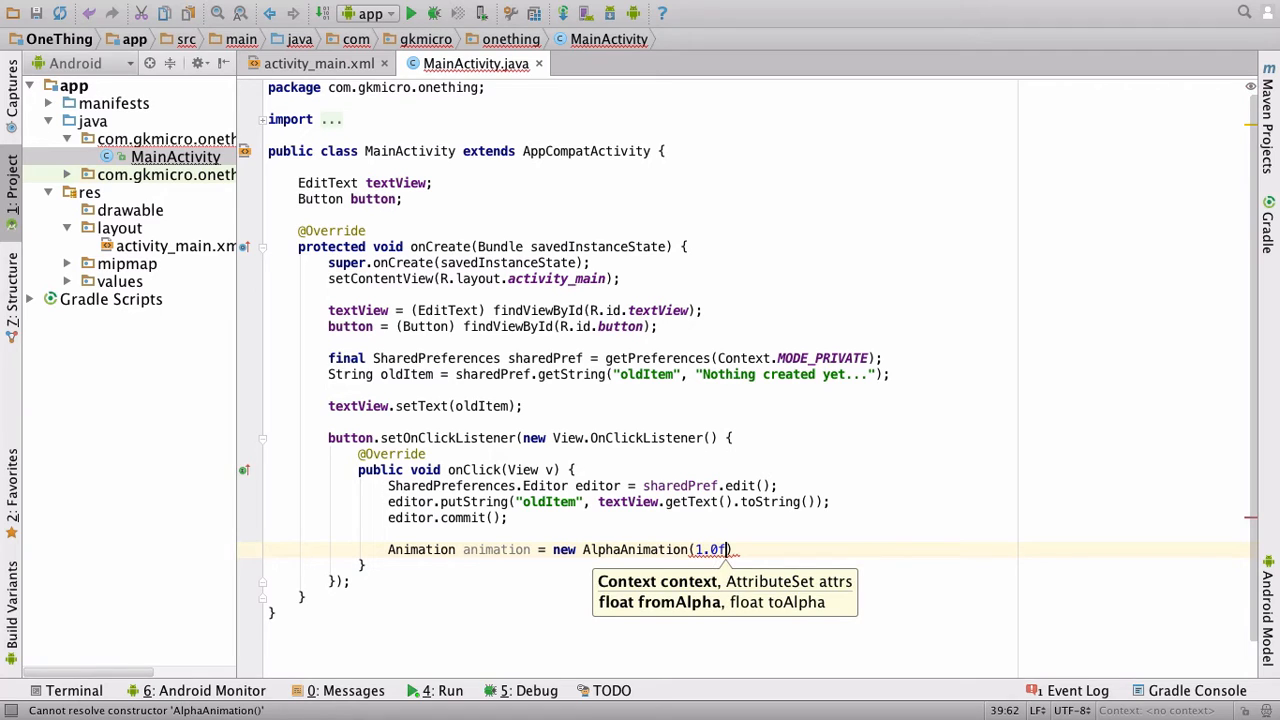
{"action": "type", "text": ","}
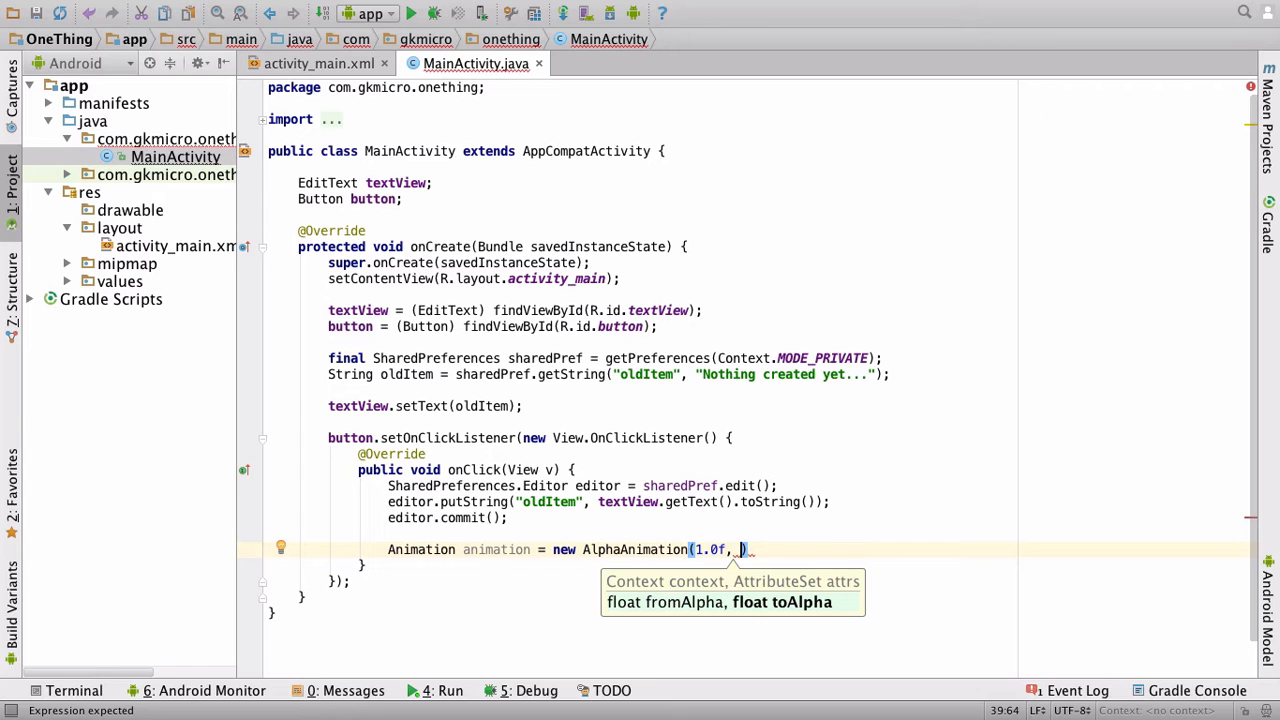
{"action": "type", "text": "0.0"}
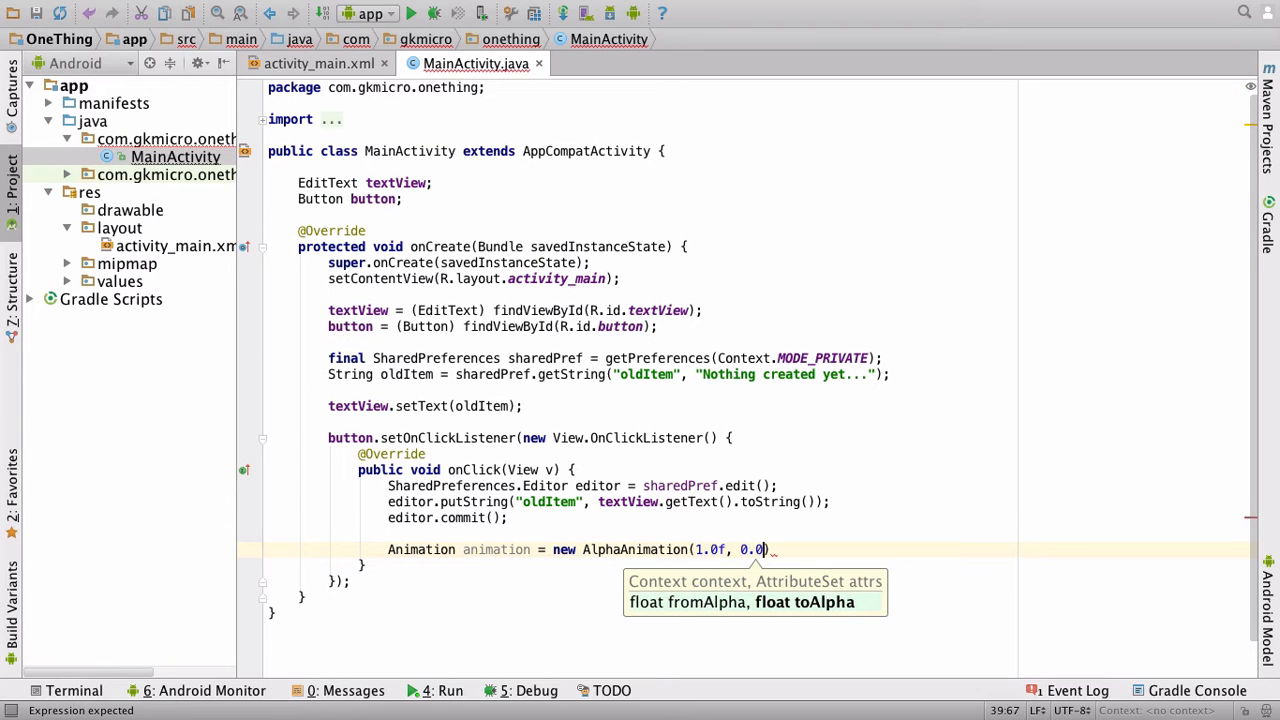
{"action": "type", "text": "f);"}
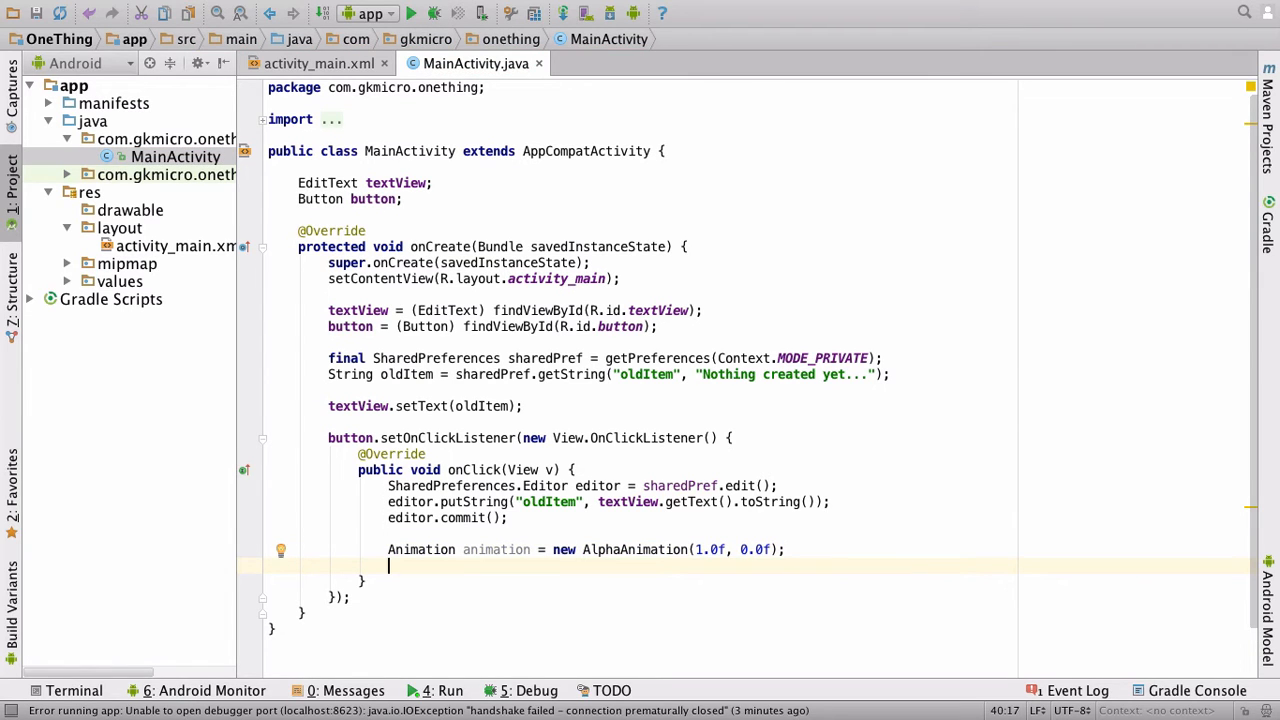
Call animation.setDuration(1000) using the completion popup
{"action": "type", "text": "animation"}
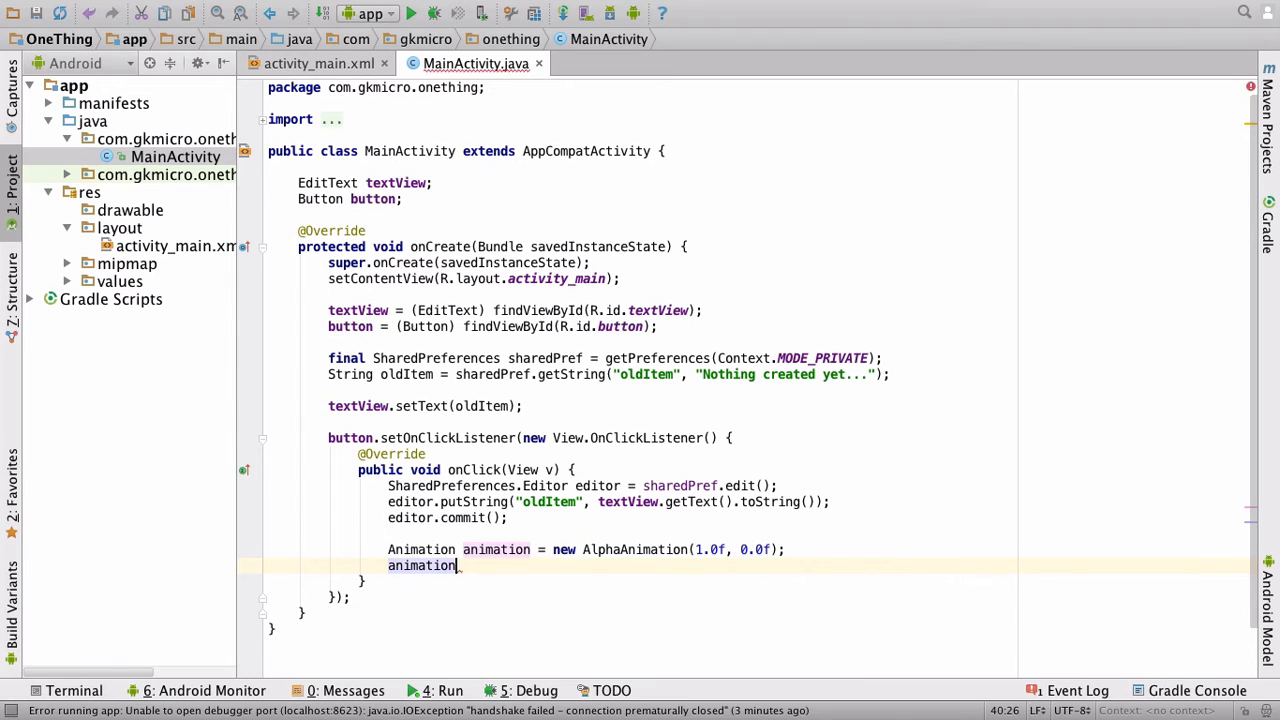
{"action": "type", "text": ".dur"}
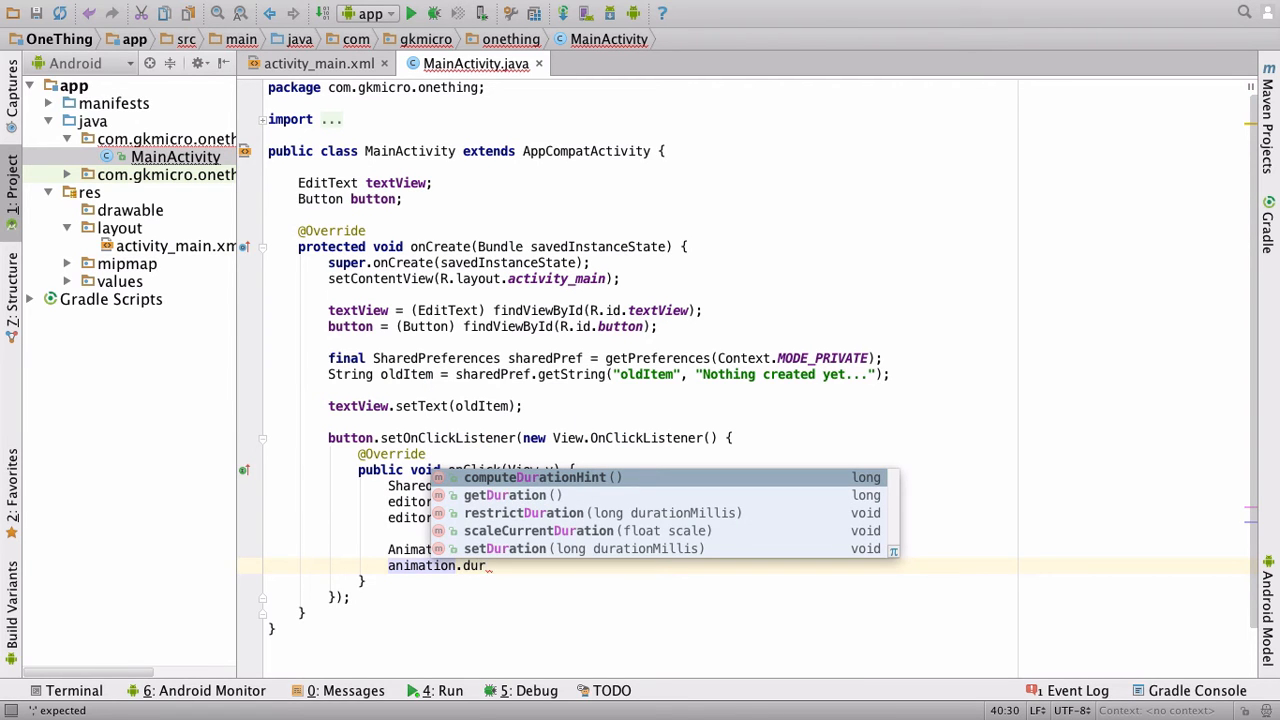
{"action": "key", "text": "Down"}
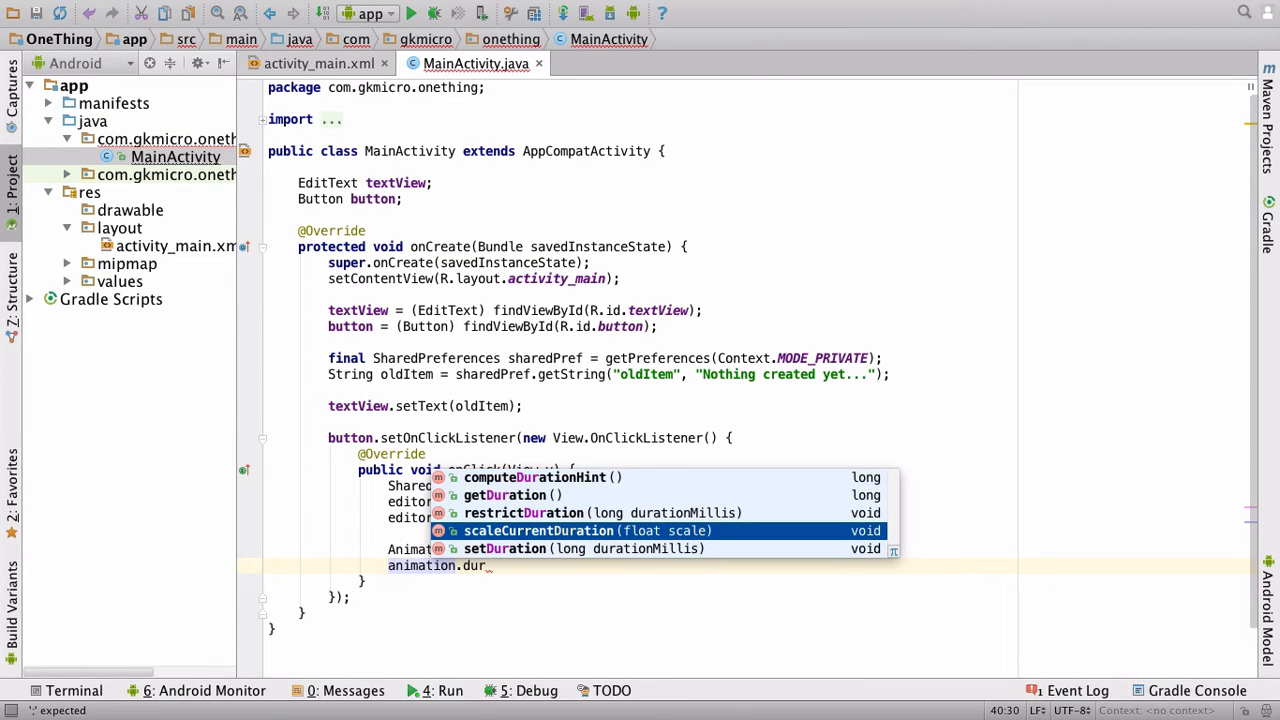
{"action": "key", "text": "Down"}
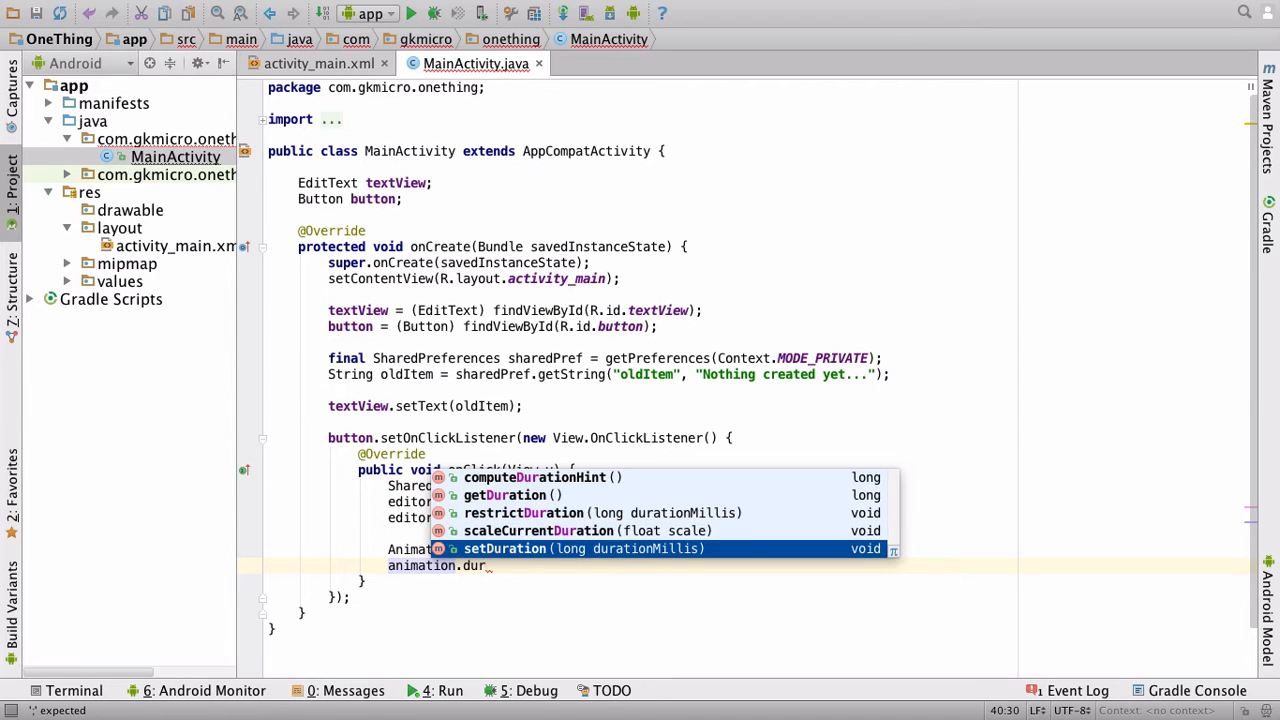
{"action": "left_click", "coordinate": [504, 548]}
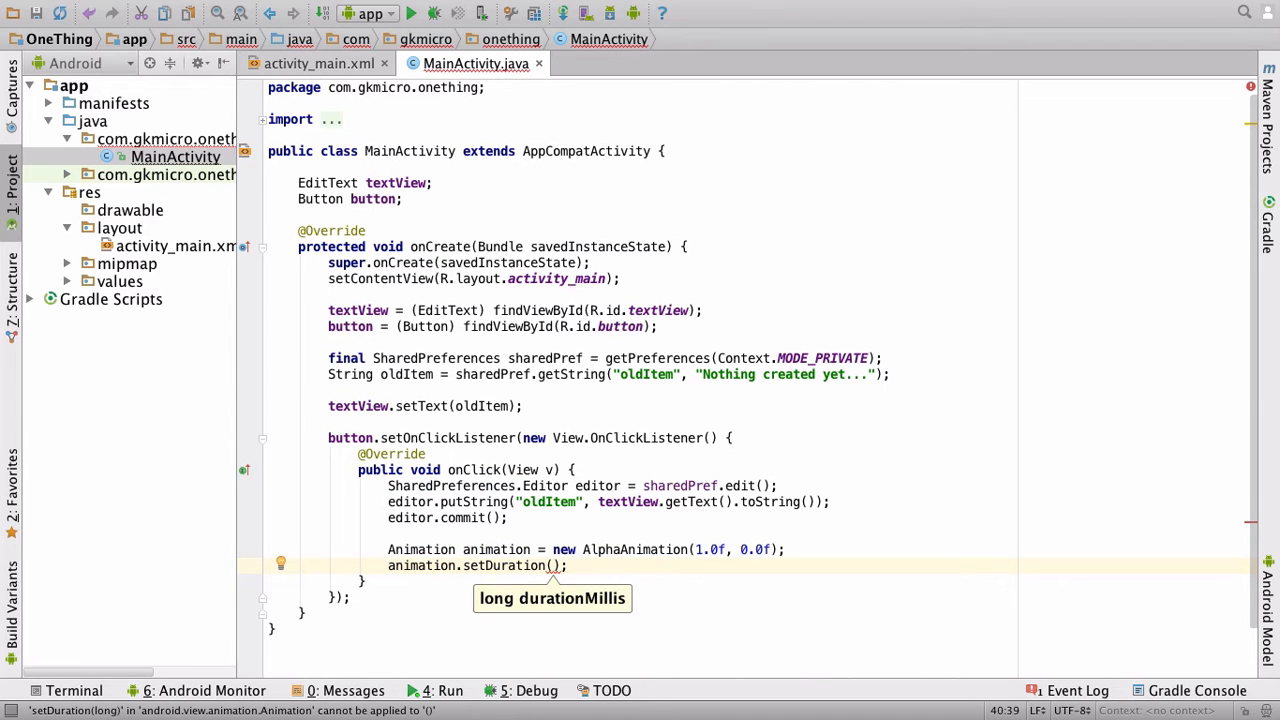
{"action": "type", "text": "1000"}
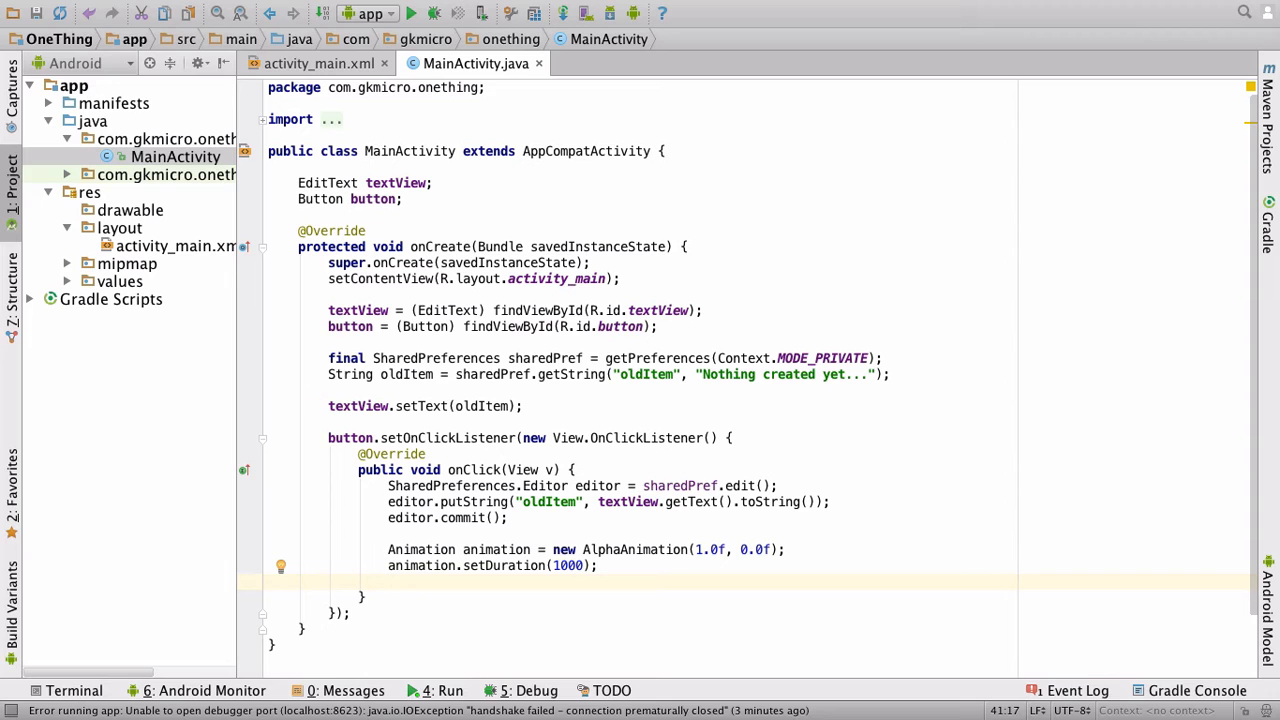
Add button.startAnimation(animation); at the end of onClick
{"action": "type", "text": "button"}
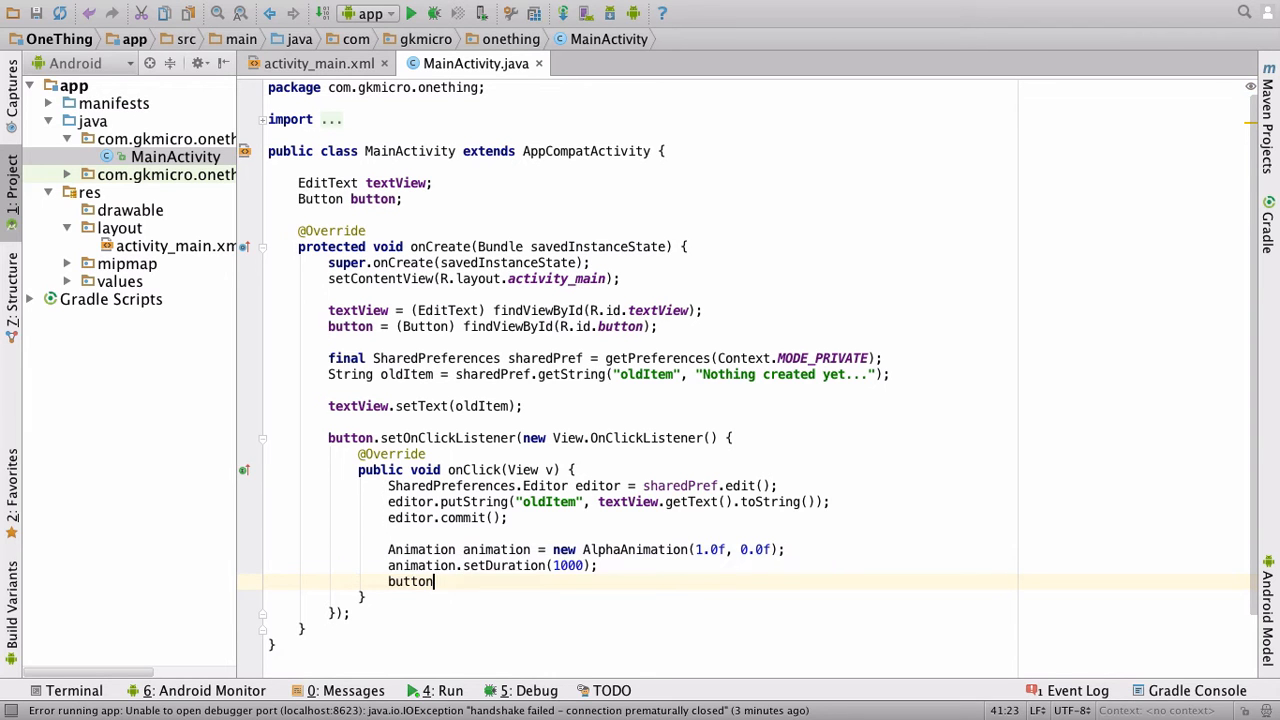
{"action": "type", "text": ".start"}
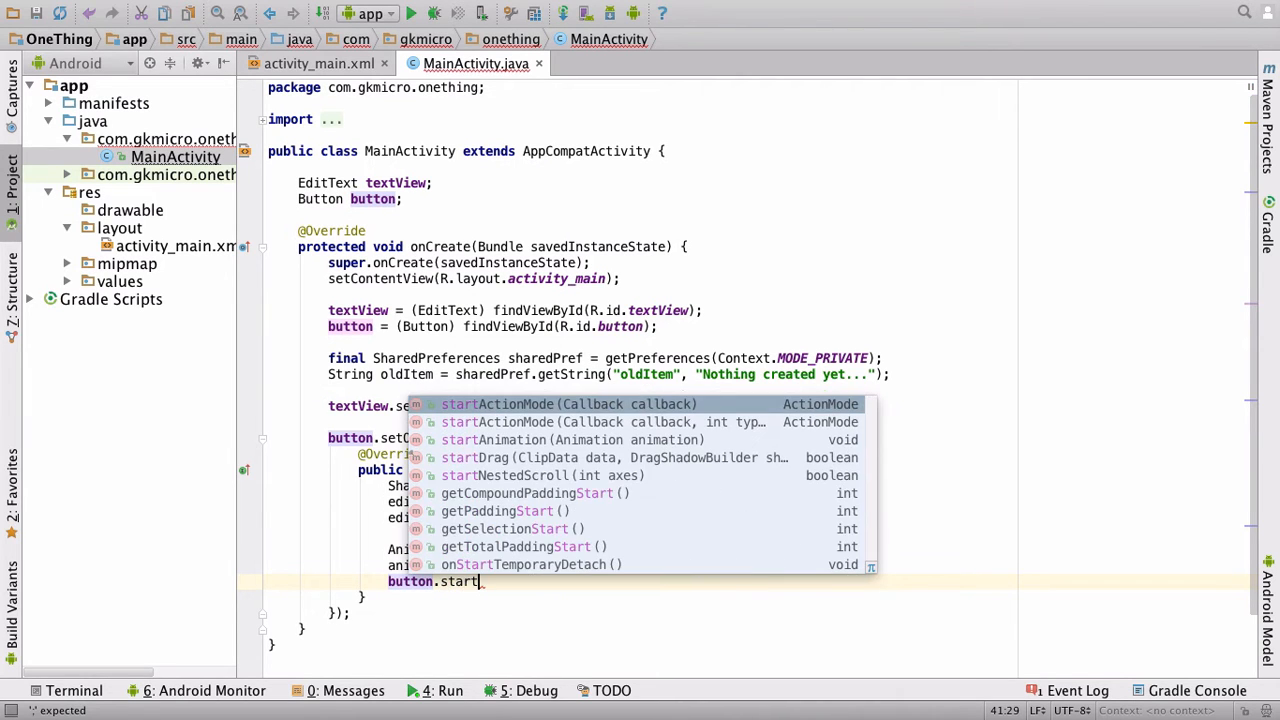
{"action": "type", "text": "ation(animation);"}
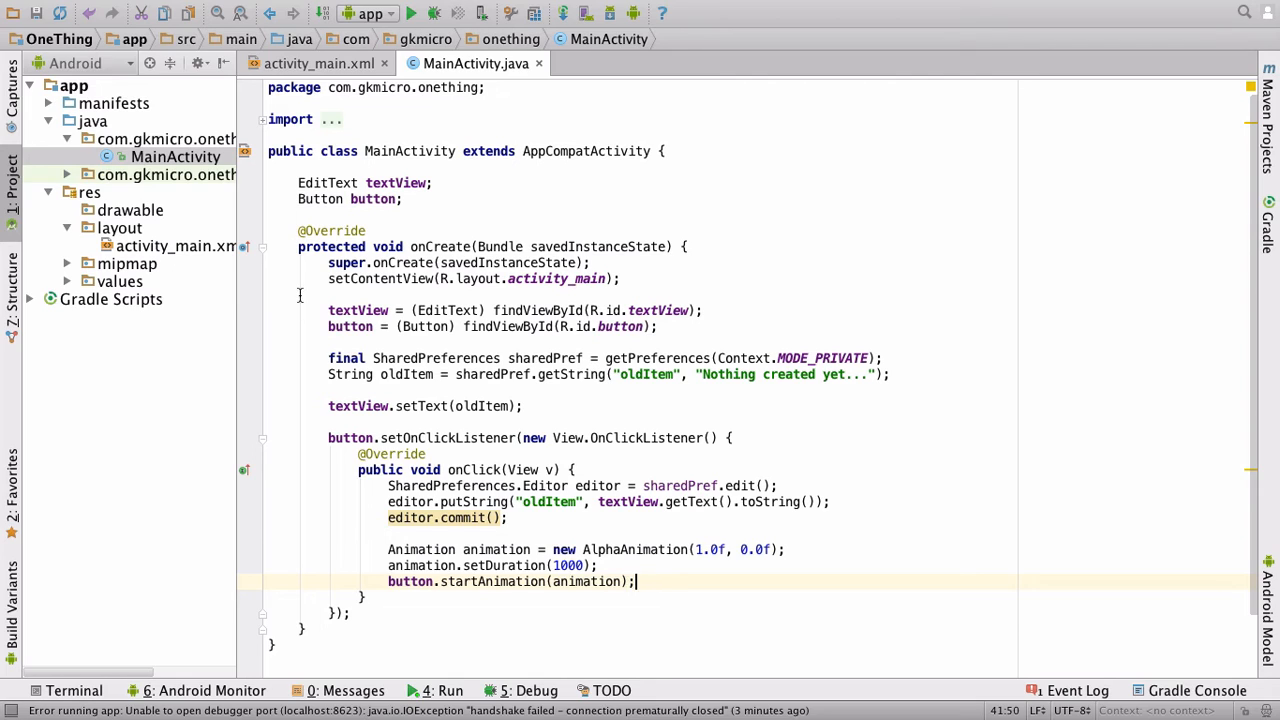
Run the app on the running Nexus 5 emulator
{"action": "left_click", "coordinate": [432, 13]}
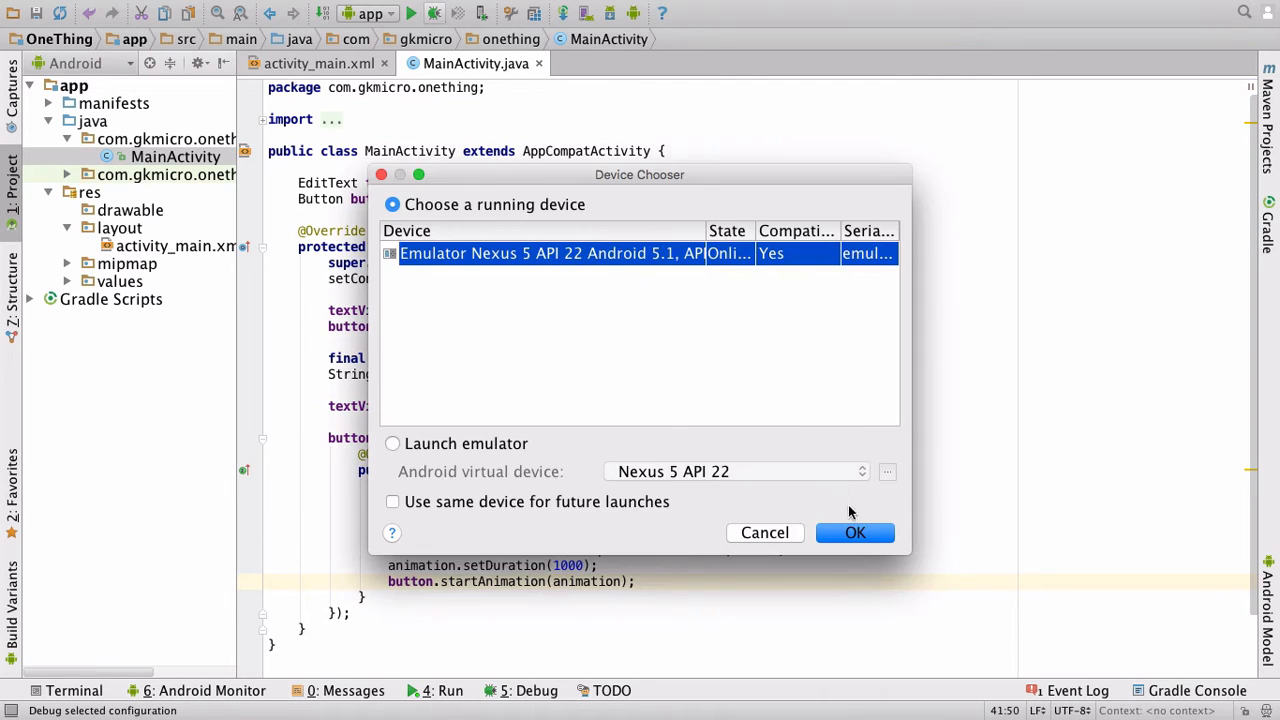
{"action": "left_click", "coordinate": [854, 533]}
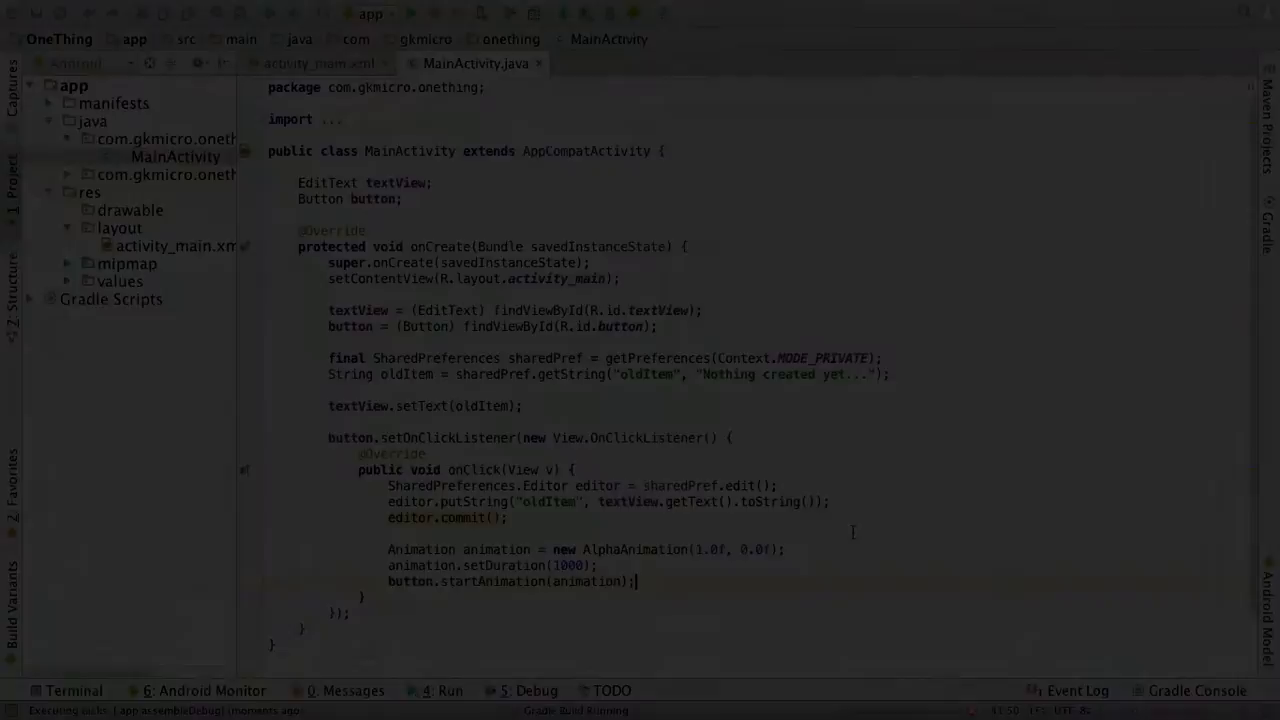